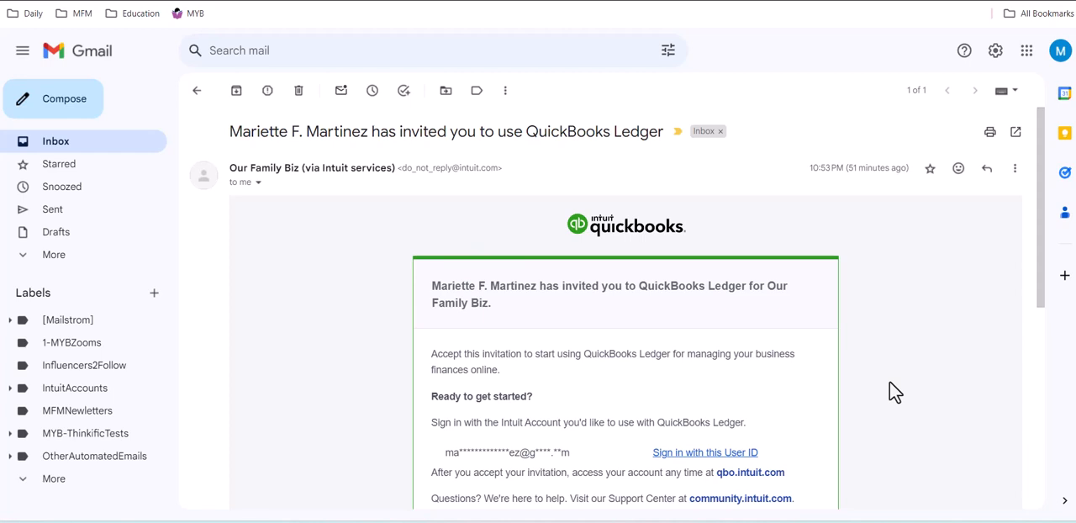
pyautogui.moveTo(735, 410)
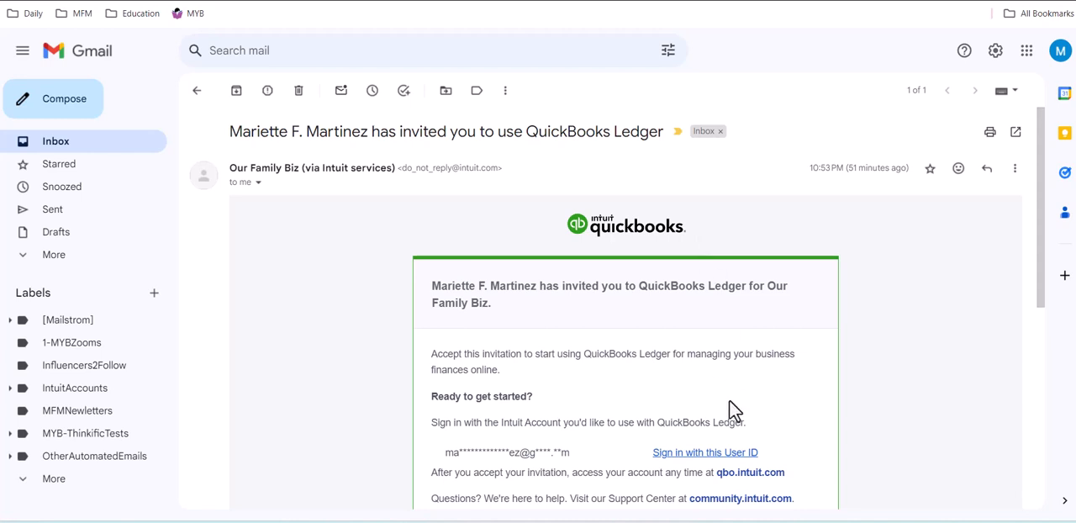
# Sign in from the invitation email and accept access to Our Family Biz
pyautogui.click(704, 452)
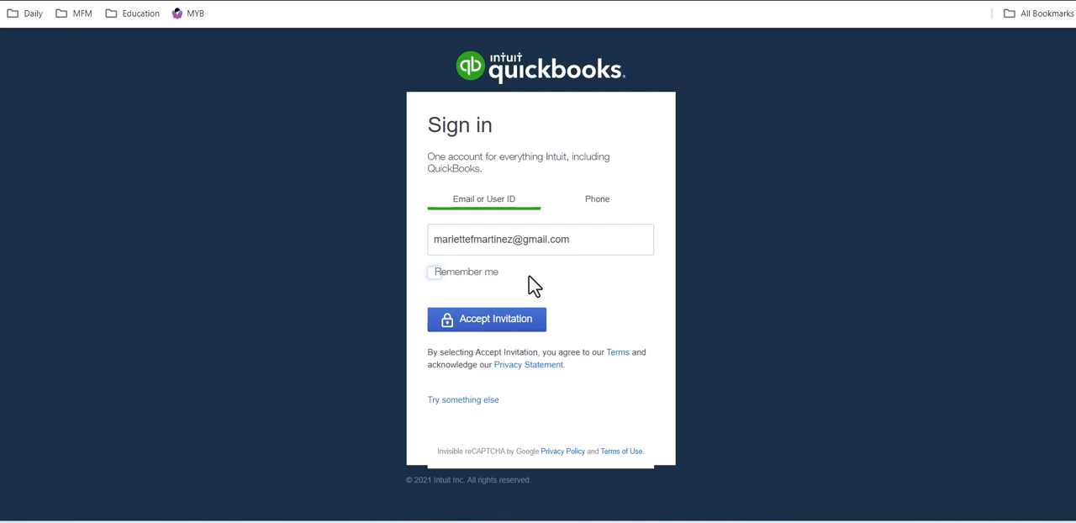
pyautogui.moveTo(513, 328)
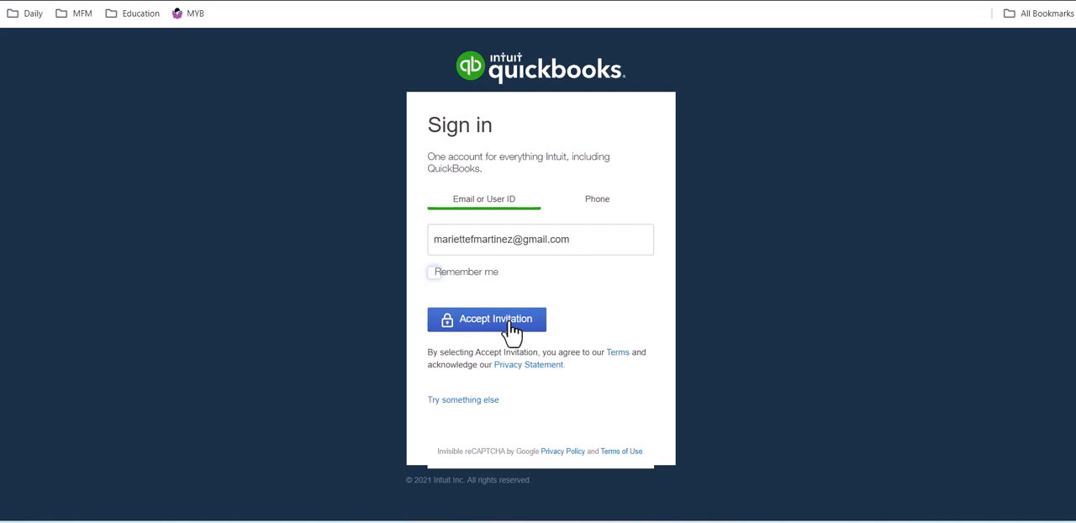
pyautogui.click(486, 319)
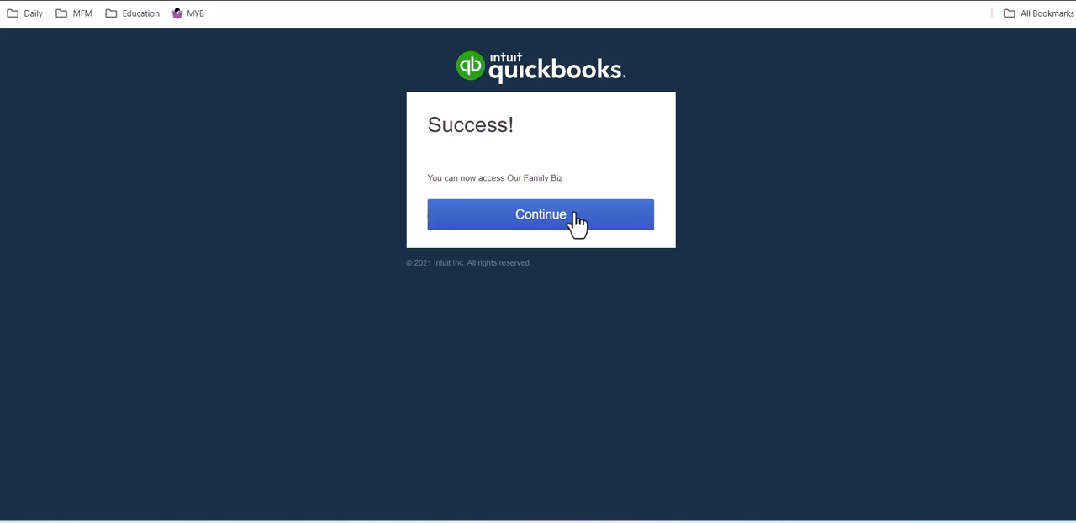
# Continue from the success confirmation into the Get Started welcome page
pyautogui.click(541, 215)
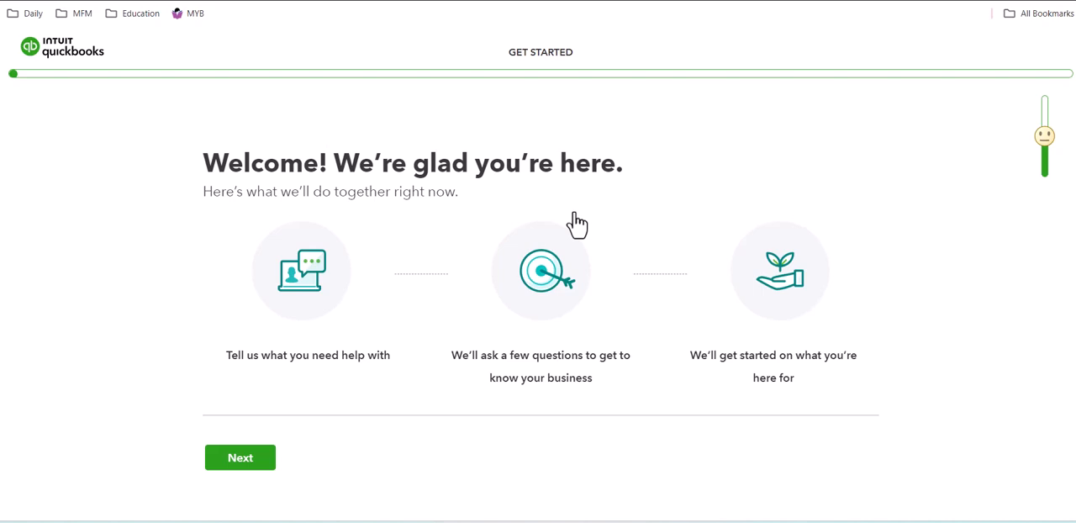
pyautogui.moveTo(592, 178)
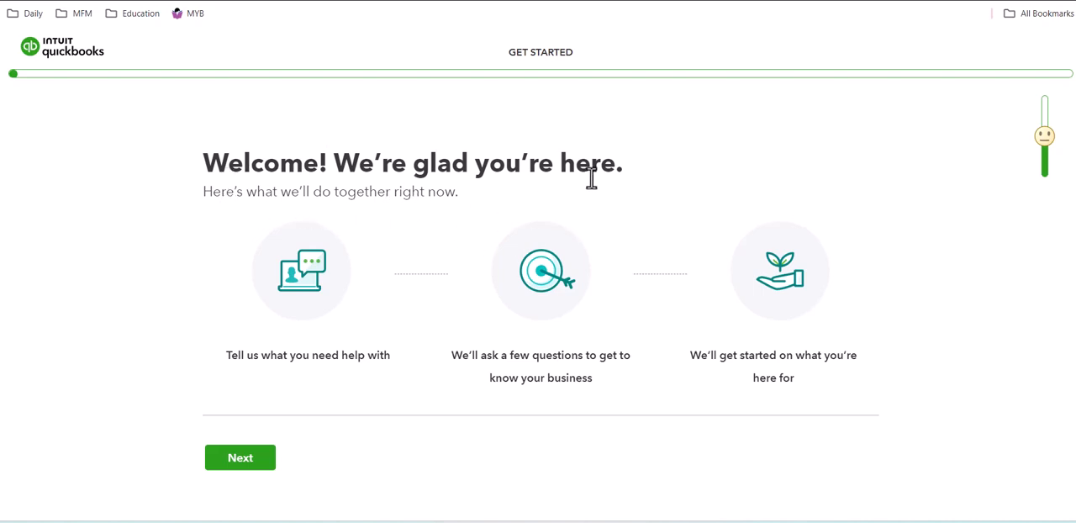
pyautogui.moveTo(642, 188)
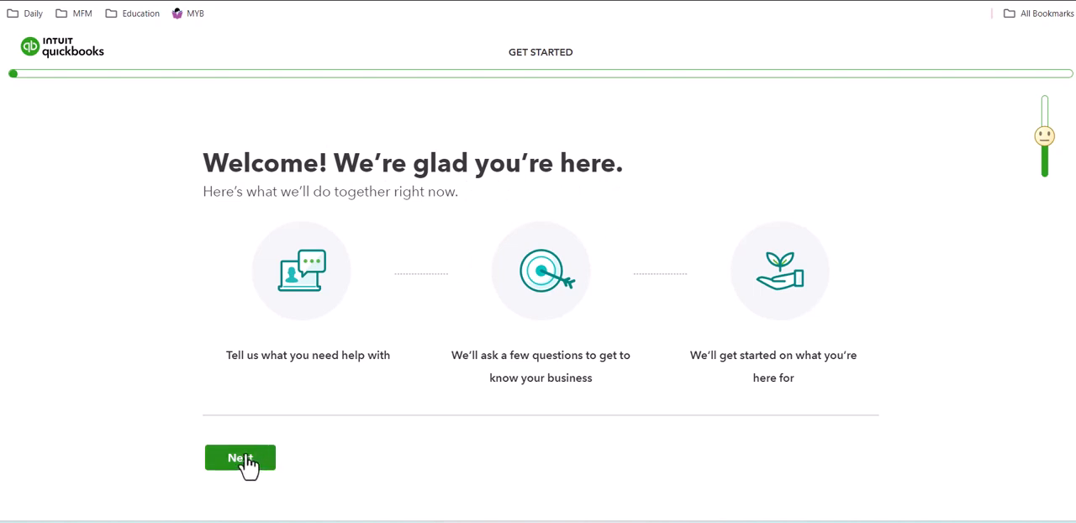
# Answer the setup questions with 'Owner or partner' as the main role at Our Family Biz
pyautogui.click(238, 457)
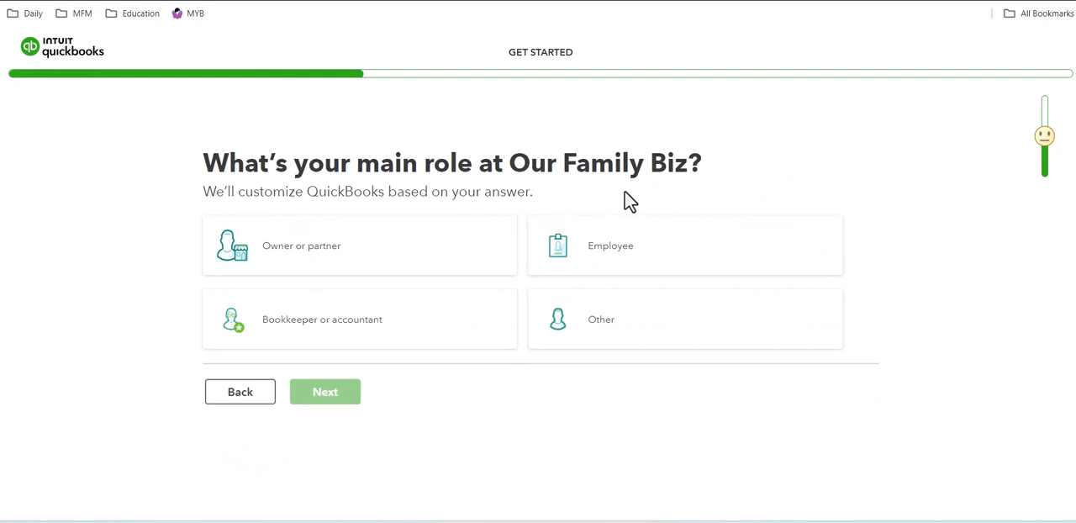
pyautogui.moveTo(290, 281)
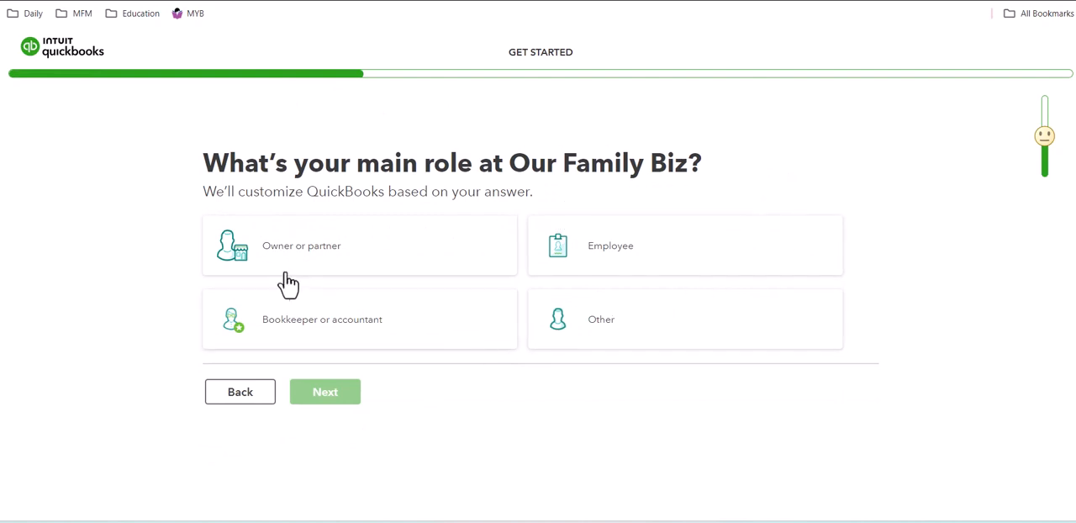
pyautogui.click(360, 245)
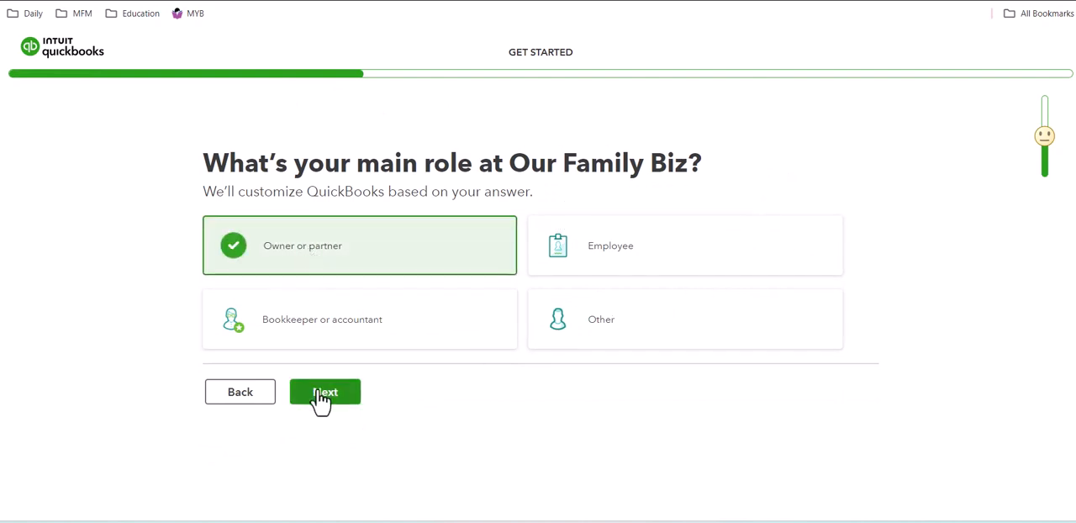
pyautogui.click(325, 392)
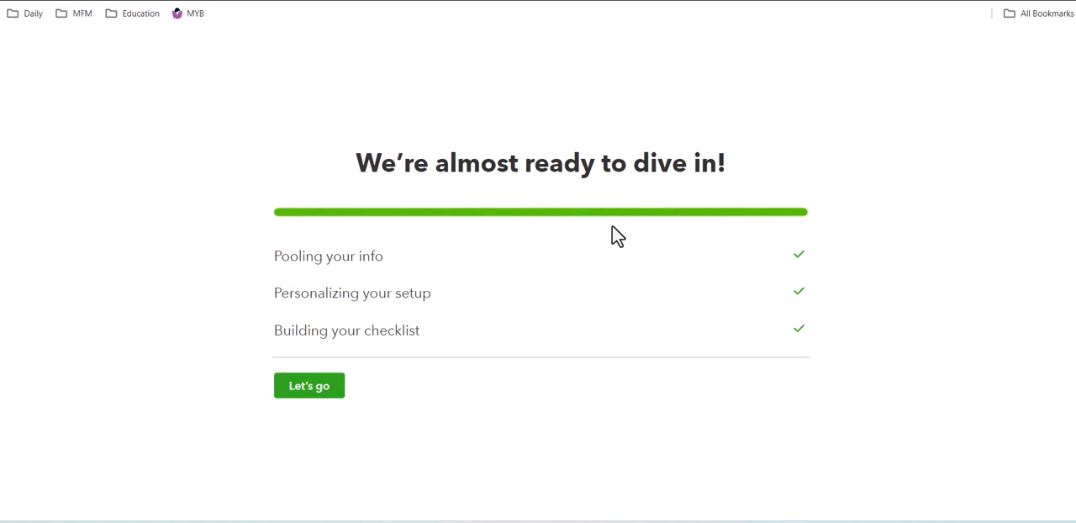
pyautogui.moveTo(310, 385)
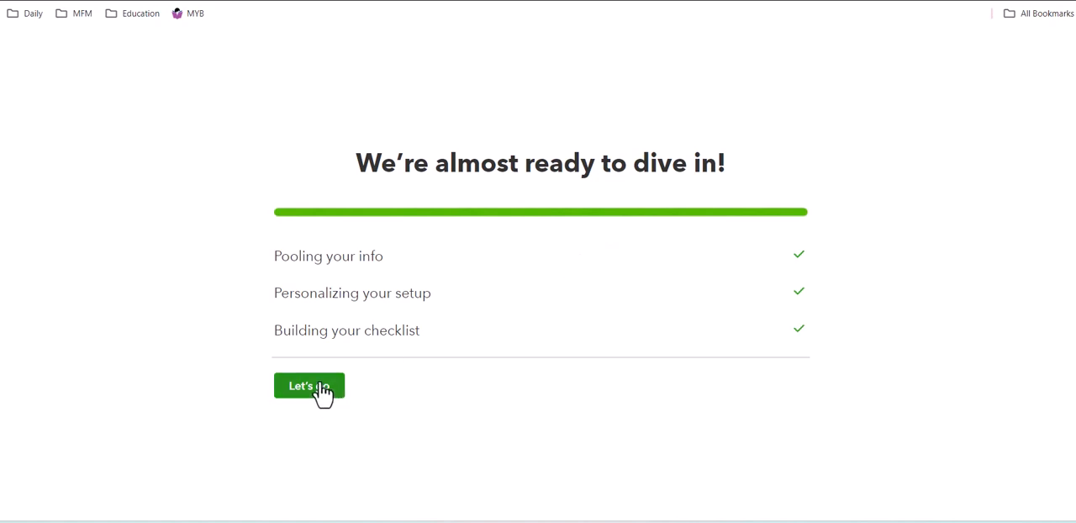
# Finish setup with Let's go and land on the Our Family Biz 'Get things done' dashboard
pyautogui.click(309, 385)
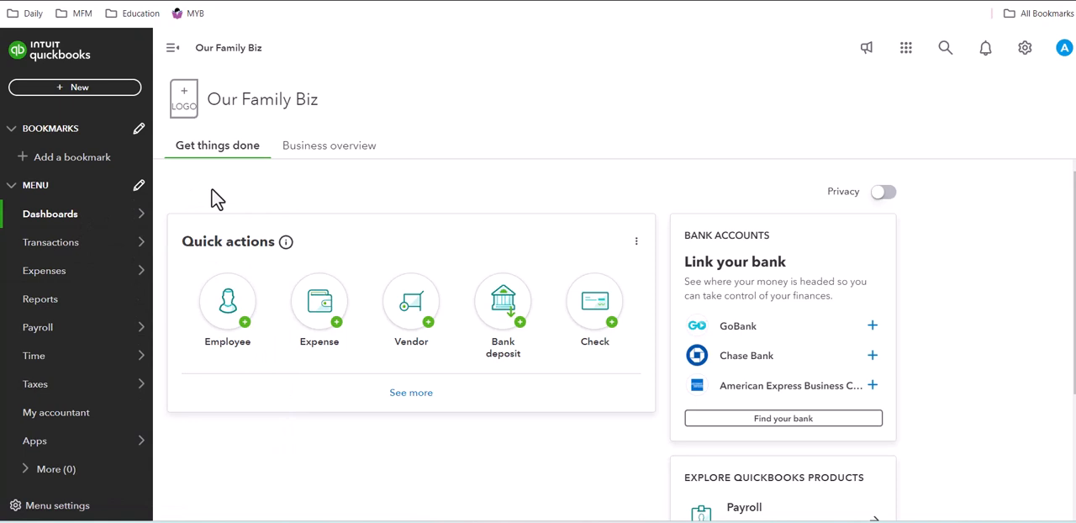
pyautogui.moveTo(986, 163)
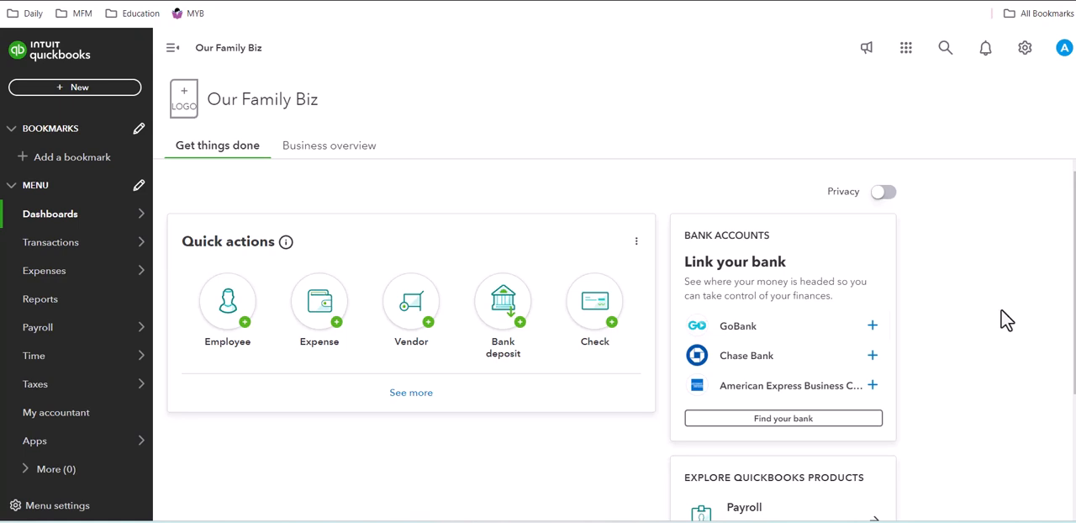
pyautogui.moveTo(1026, 242)
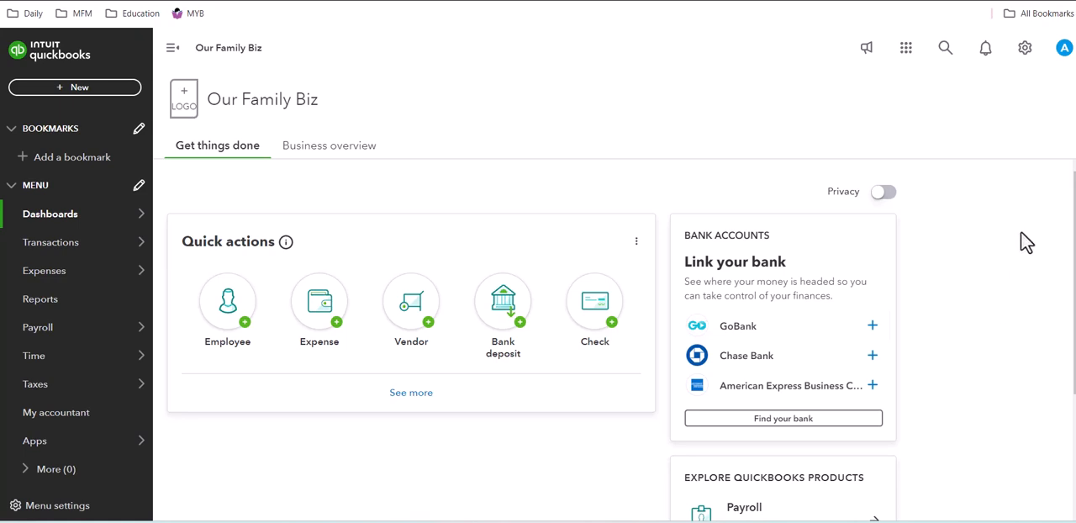
pyautogui.moveTo(212, 185)
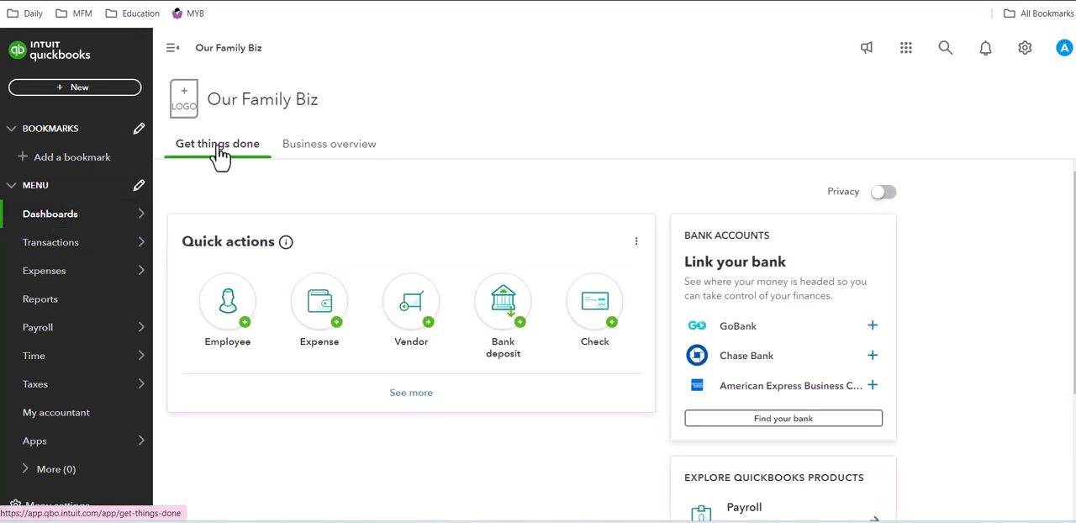
# Switch to the Business overview dashboard and dismiss the customization tip
pyautogui.click(329, 143)
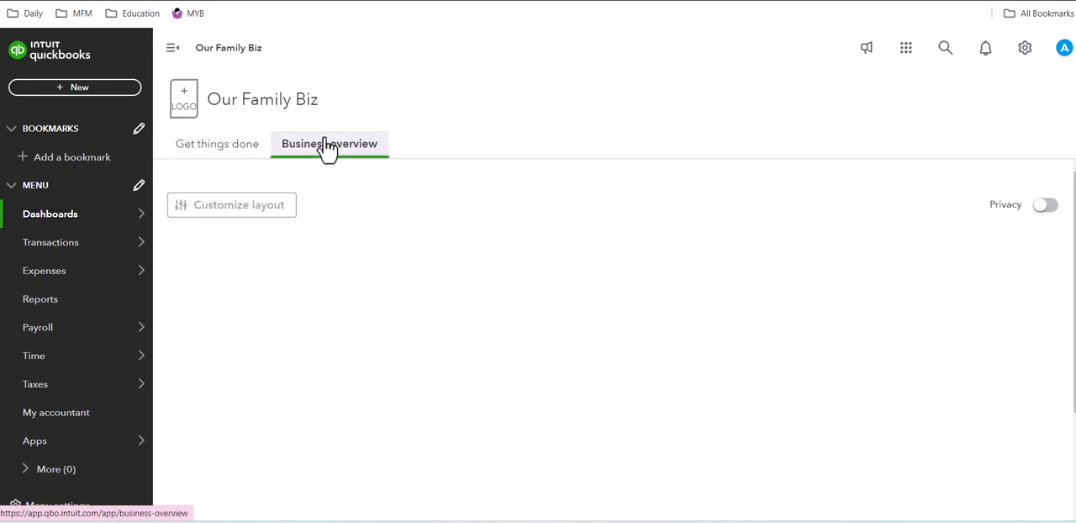
pyautogui.click(330, 143)
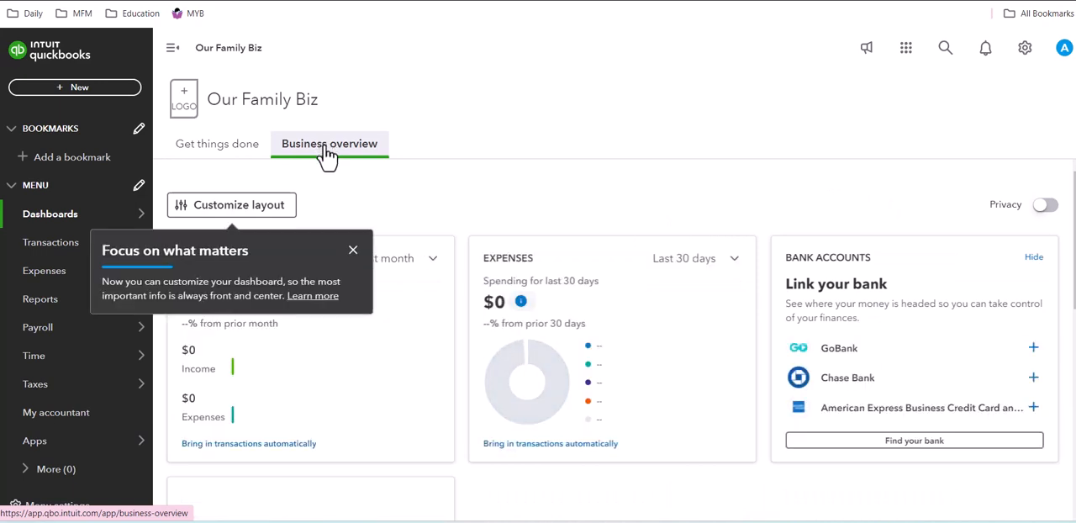
pyautogui.click(353, 249)
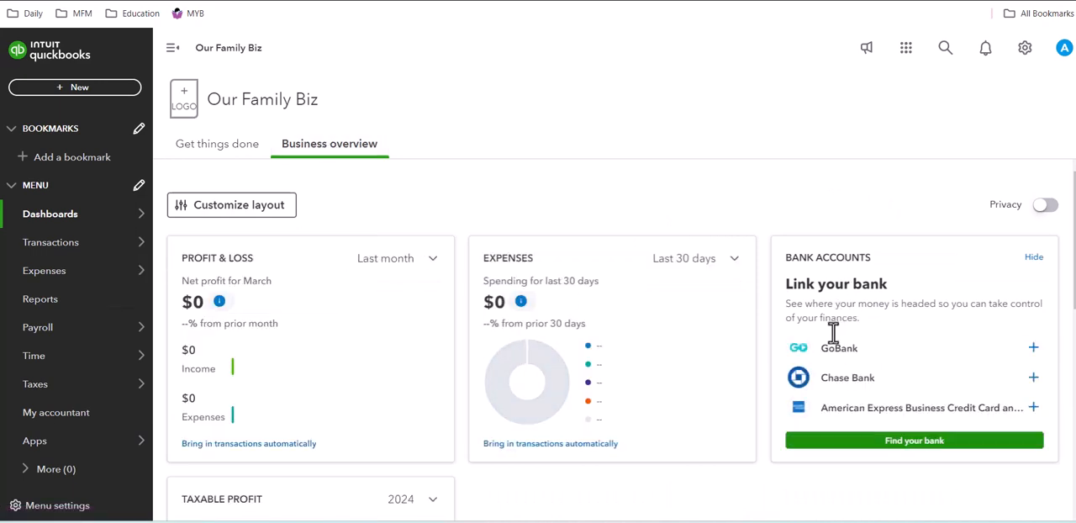
pyautogui.moveTo(828, 387)
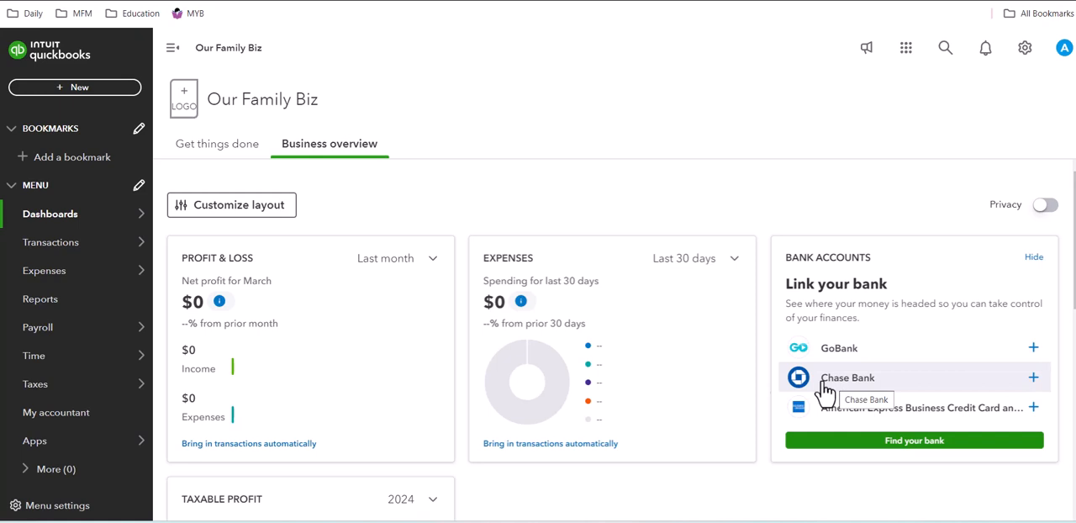
# Expand Transactions, view Bank transactions, then head to Reports
pyautogui.click(50, 242)
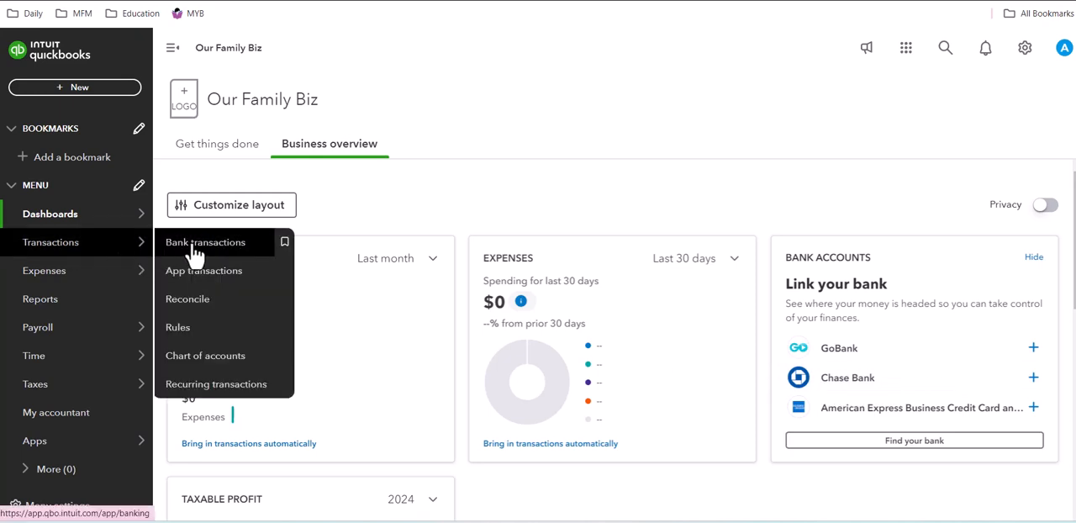
pyautogui.moveTo(200, 326)
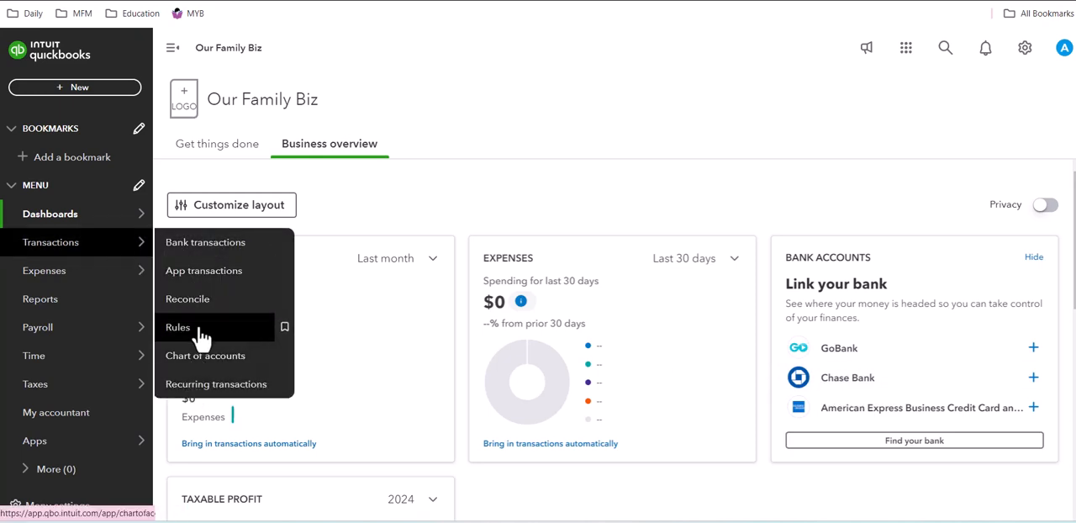
pyautogui.moveTo(205, 242)
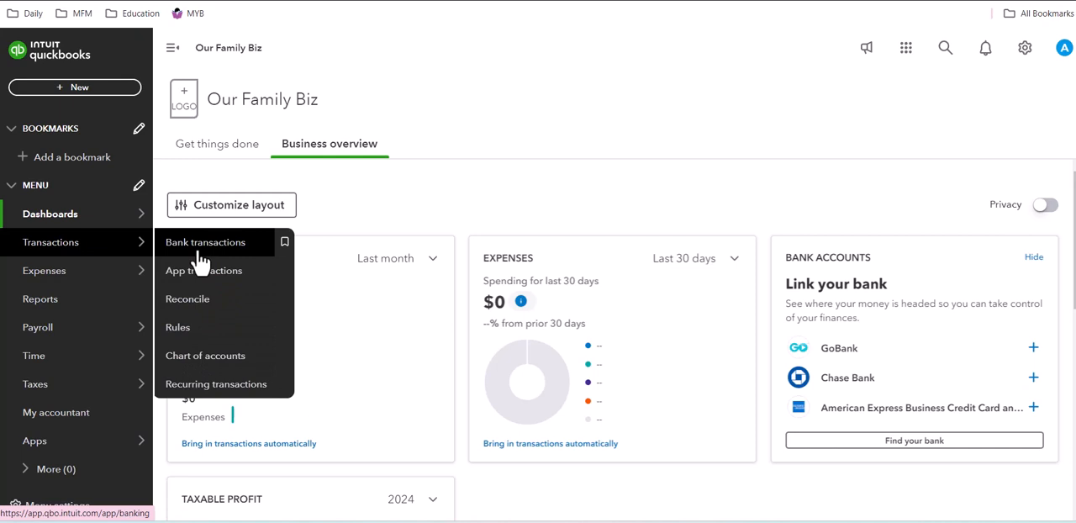
pyautogui.moveTo(188, 299)
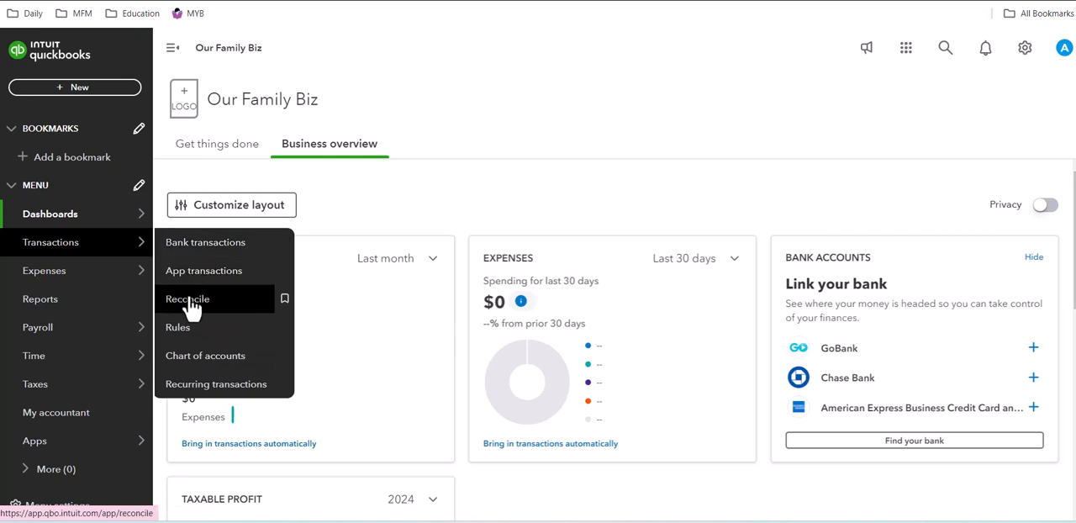
pyautogui.moveTo(179, 326)
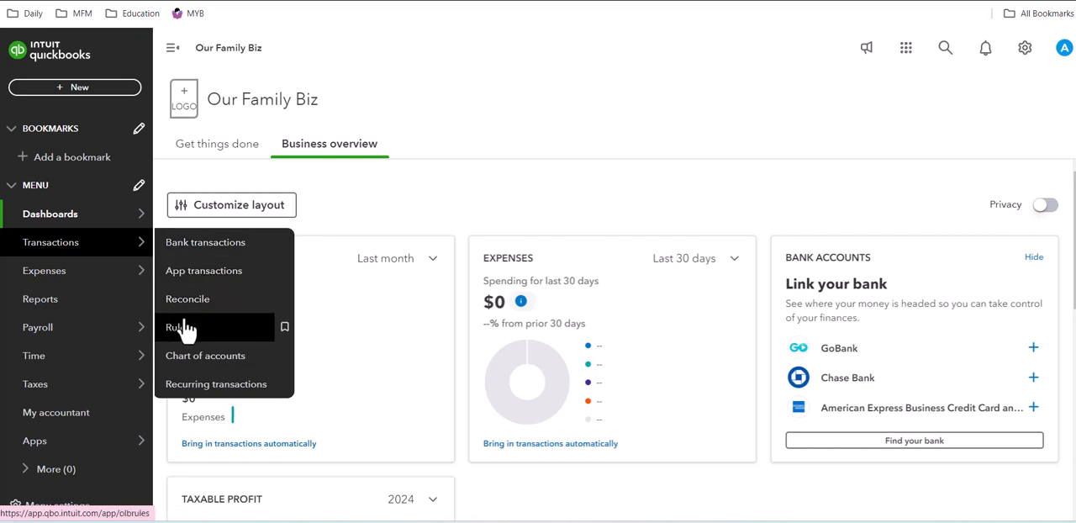
pyautogui.moveTo(216, 383)
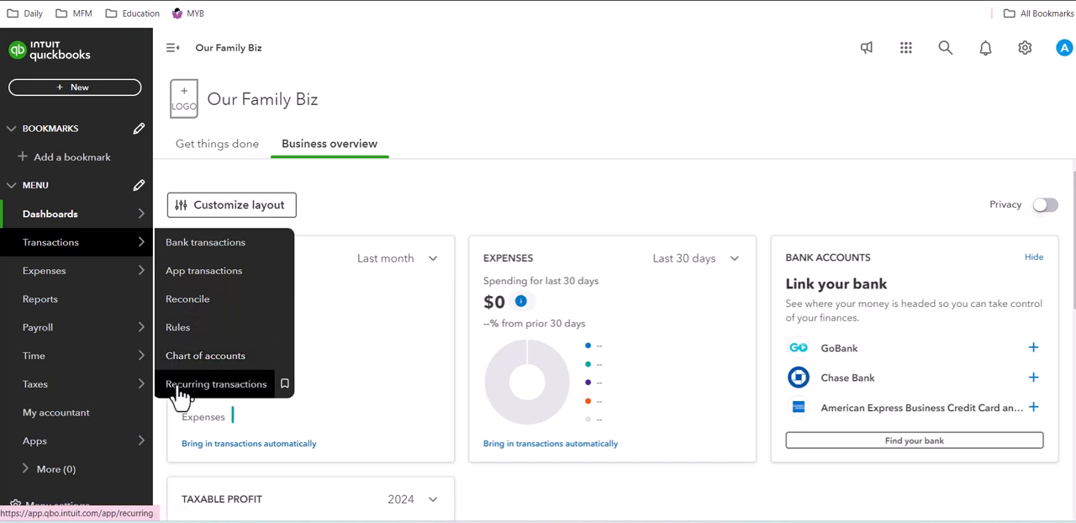
pyautogui.moveTo(205, 242)
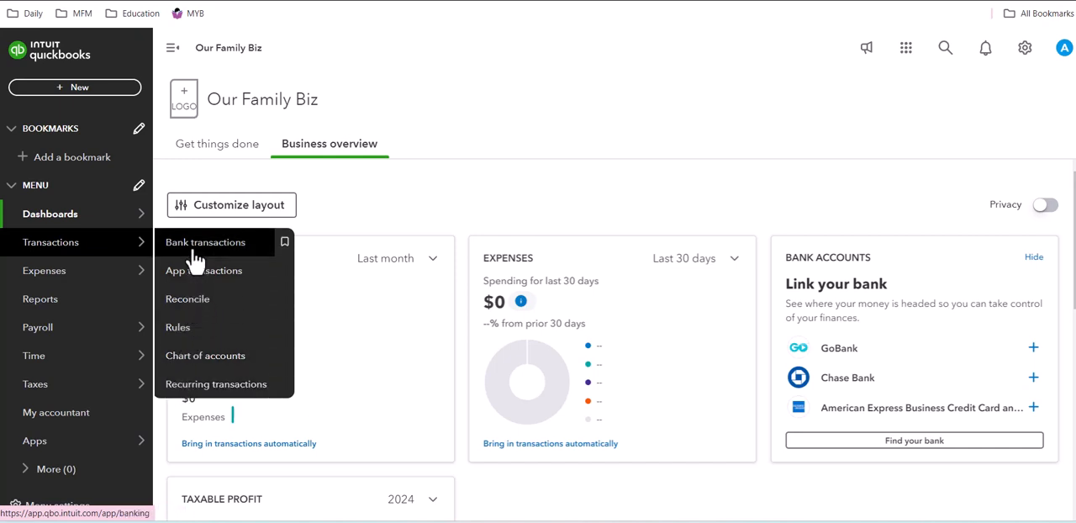
pyautogui.click(205, 242)
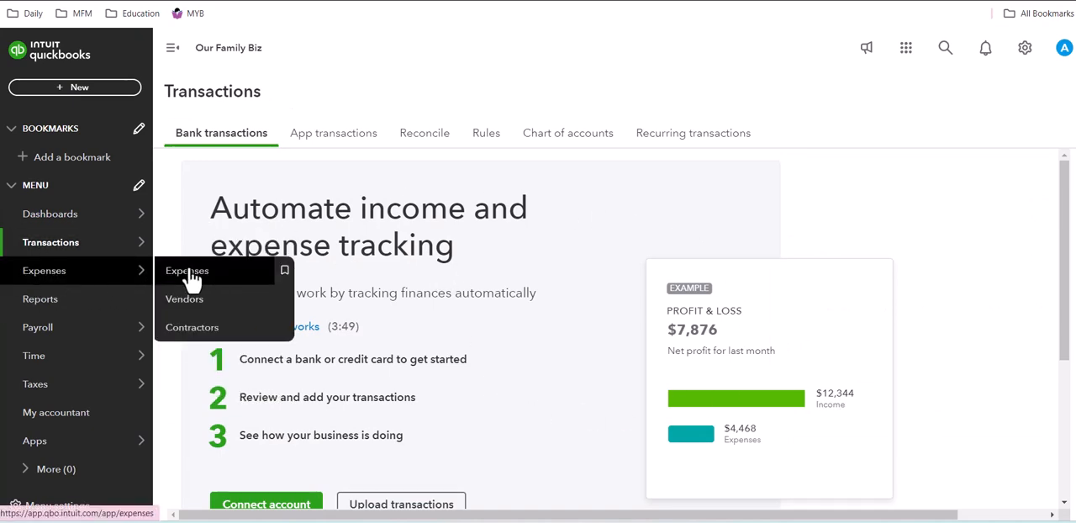
pyautogui.click(41, 299)
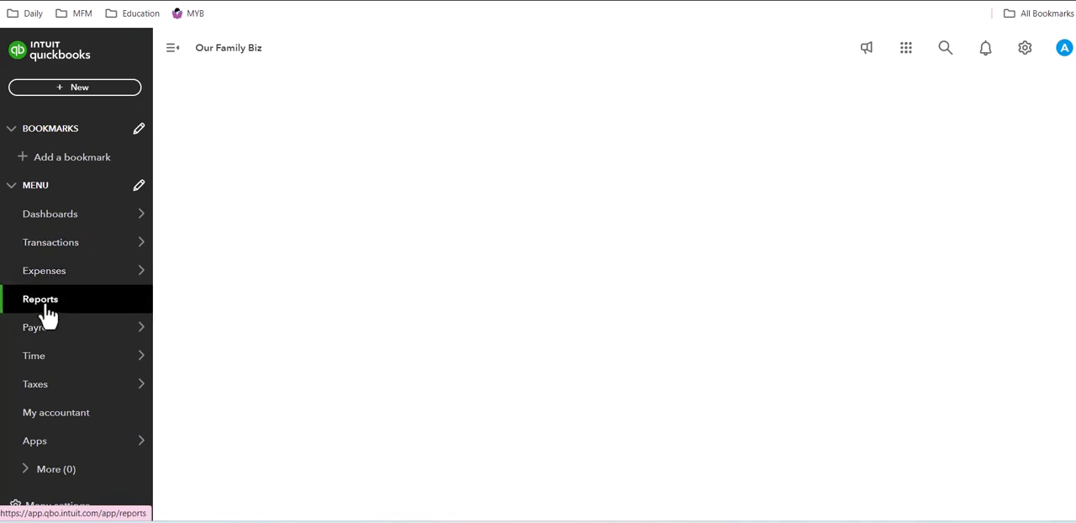
# Browse the Standard reports list including Balance Sheet and Profit and Loss
pyautogui.click(40, 299)
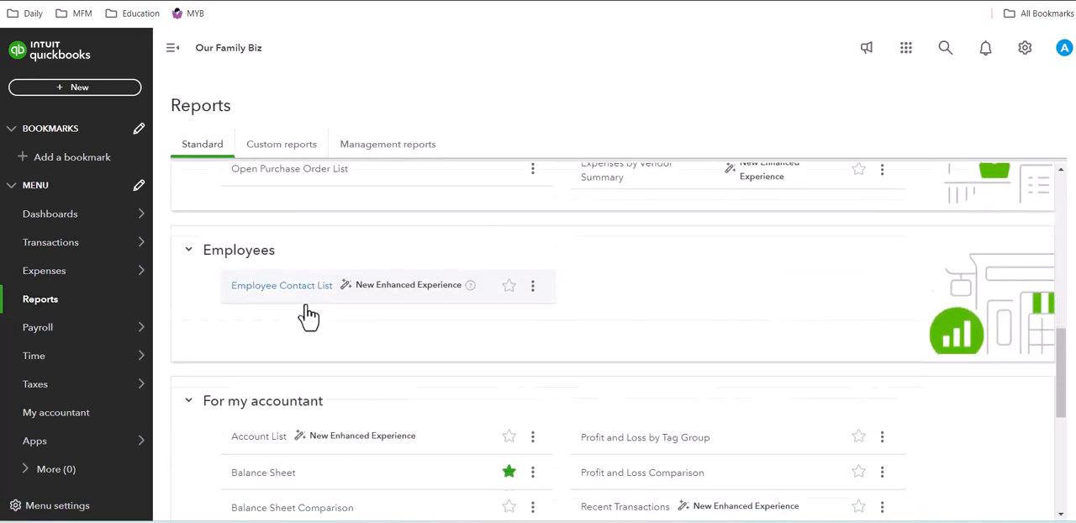
pyautogui.scroll(3)
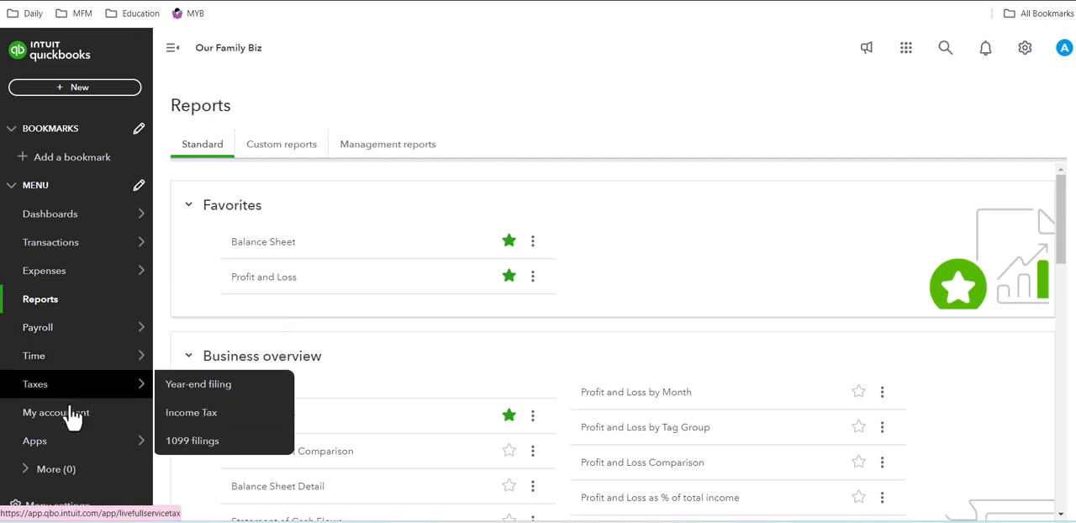
# View the My Accountant page showing the linked ProAdvisor and no requests this year
pyautogui.click(56, 412)
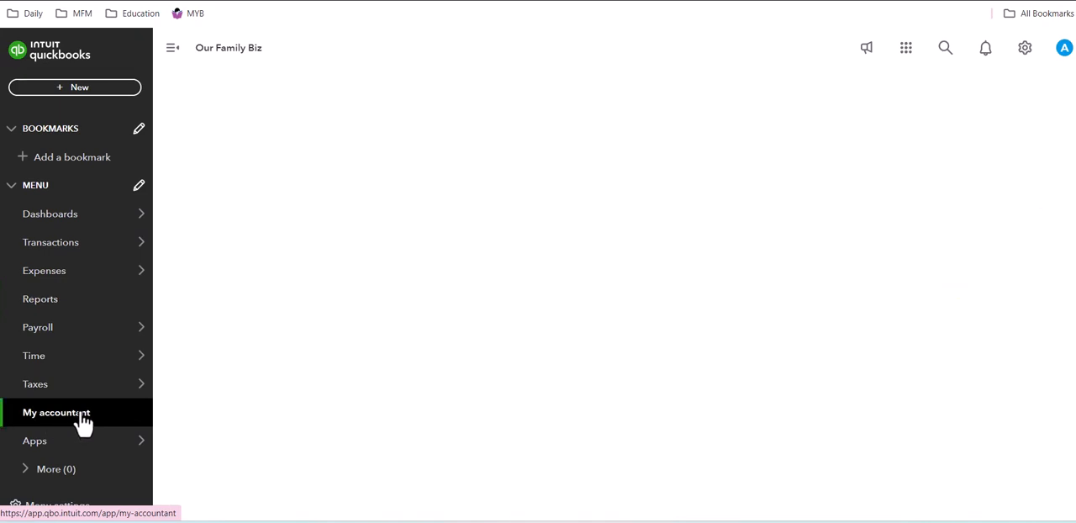
pyautogui.click(55, 412)
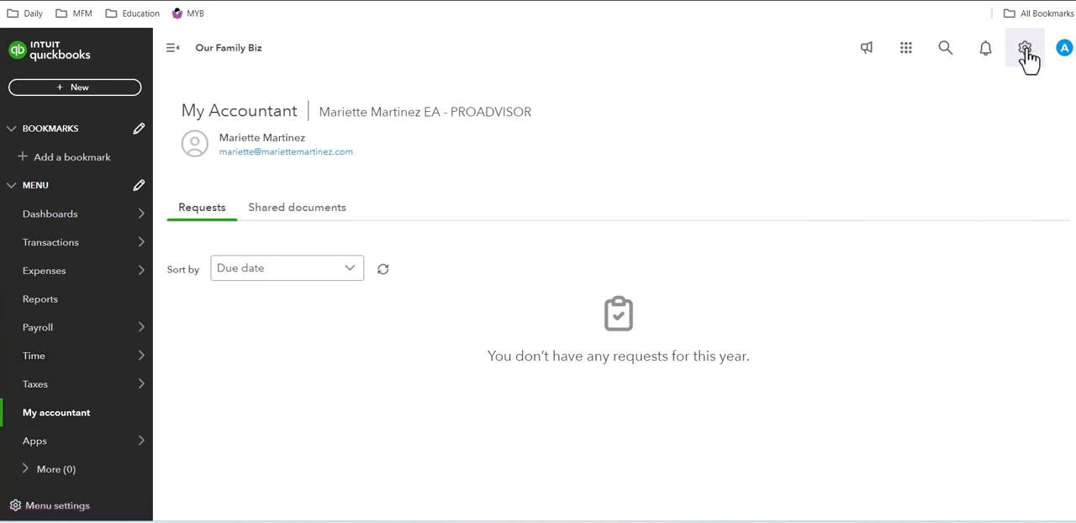
pyautogui.click(1026, 47)
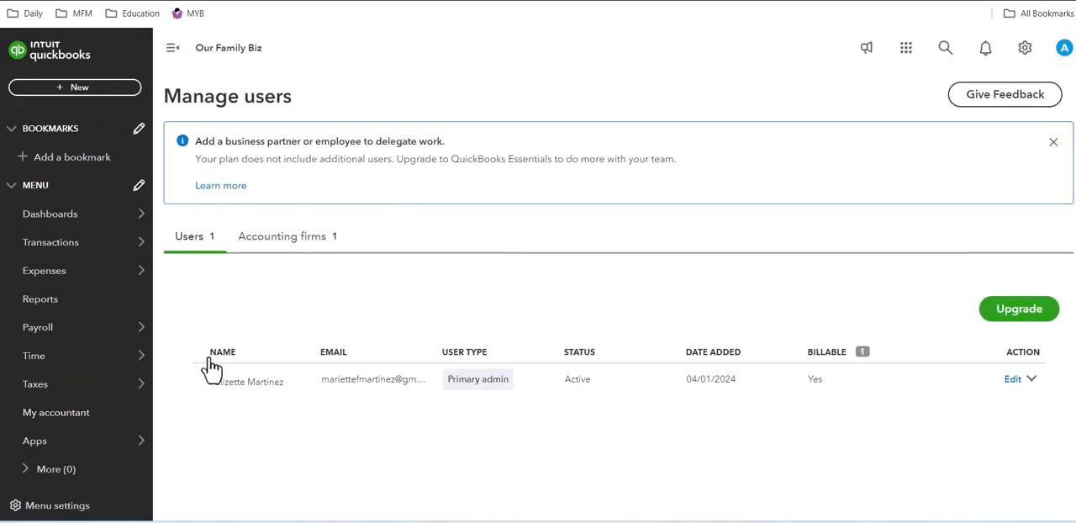
pyautogui.click(282, 235)
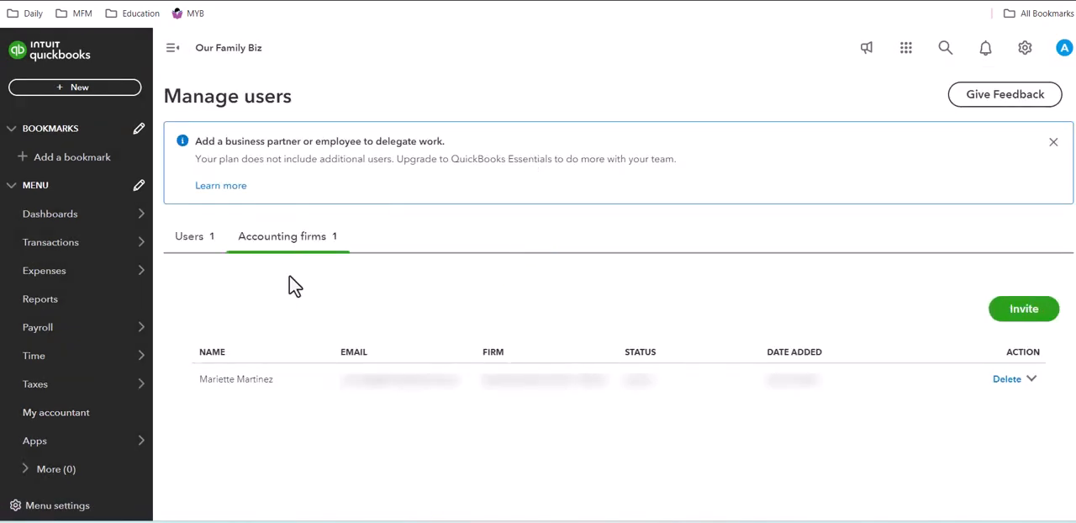
pyautogui.moveTo(542, 370)
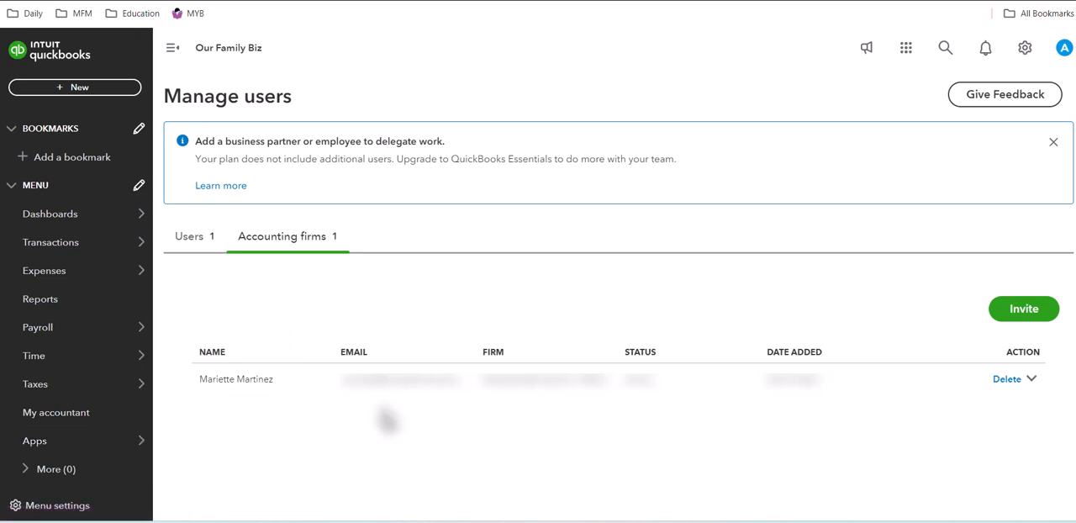
pyautogui.moveTo(424, 326)
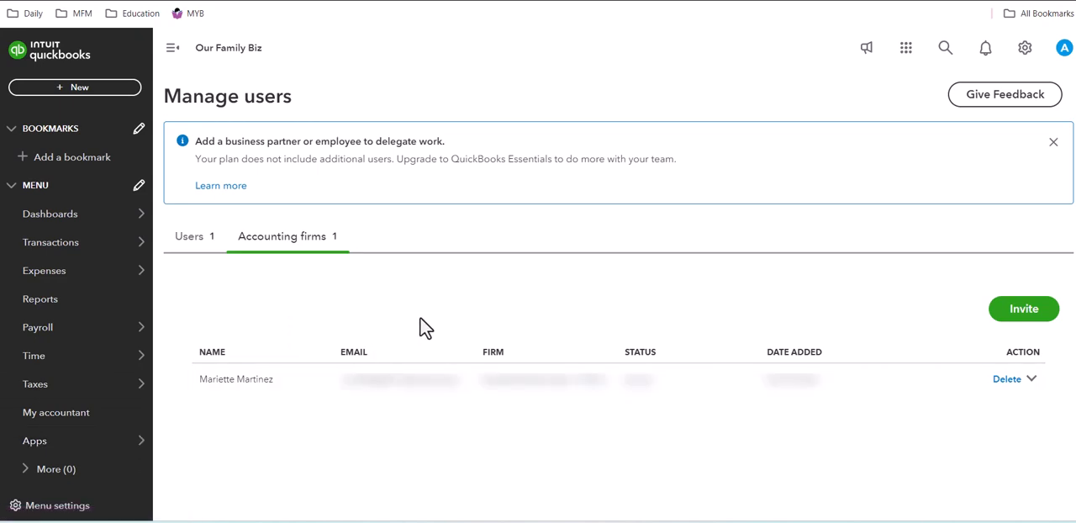
pyautogui.moveTo(478, 309)
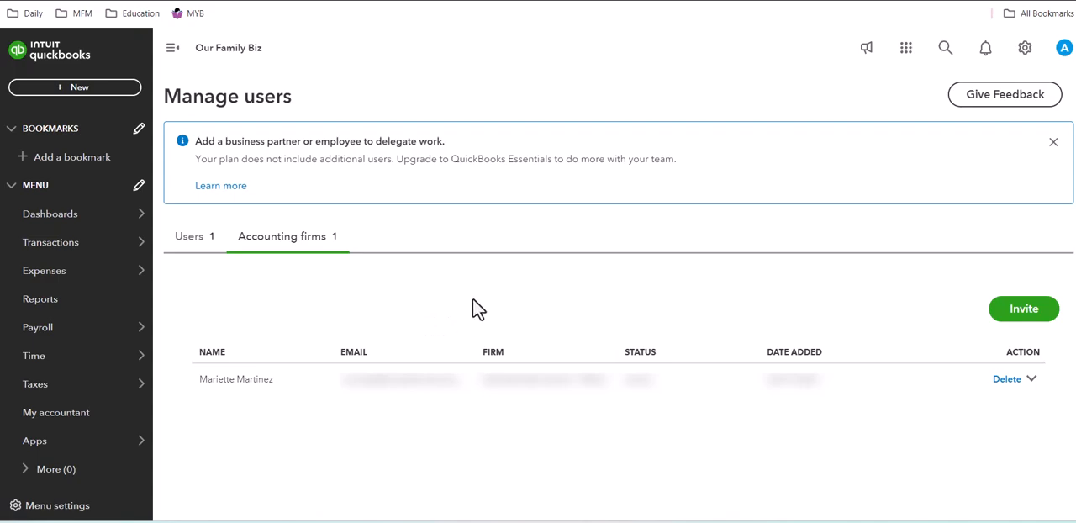